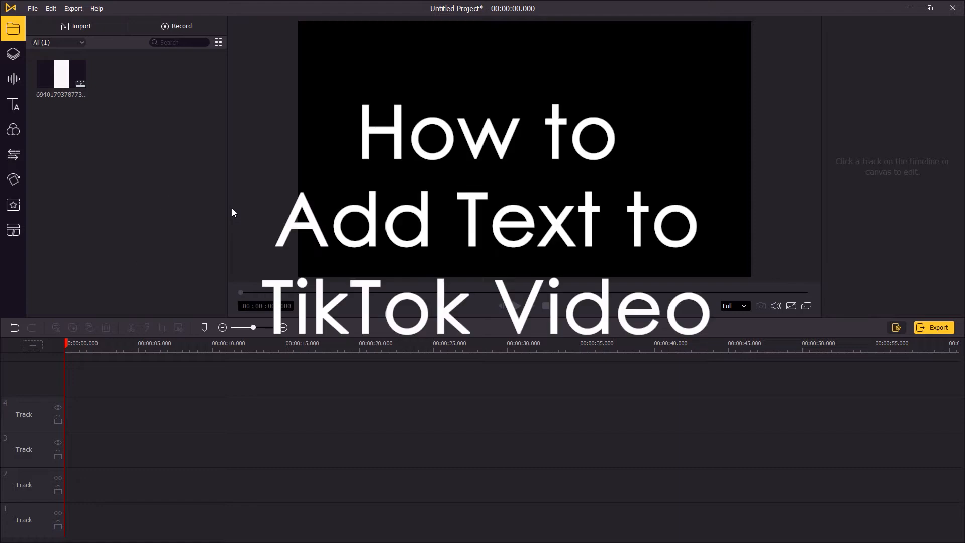
# Drop the vertical welding clip onto Track 3, keeping 1280×720 at 25 fps
pyautogui.moveTo(61, 73); pyautogui.dragTo(198, 379)
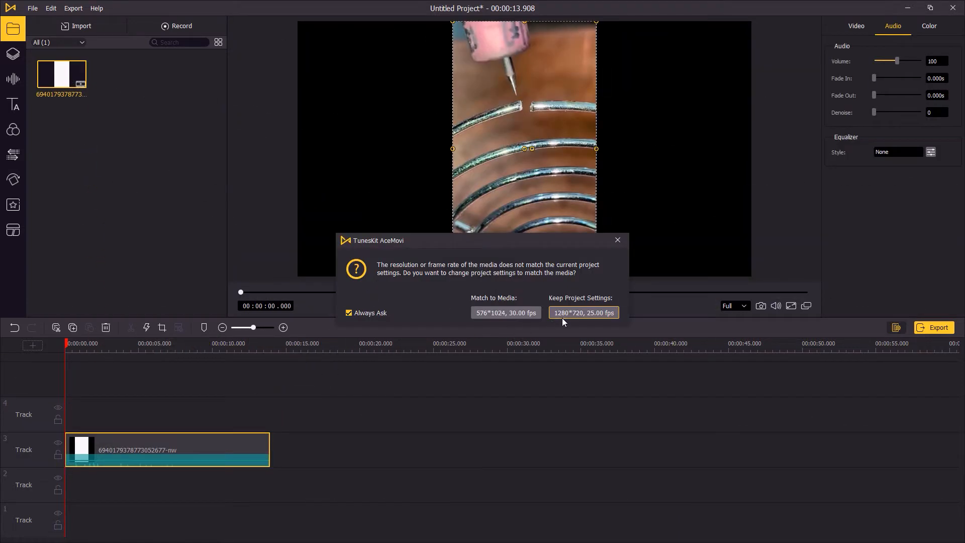
pyautogui.click(582, 313)
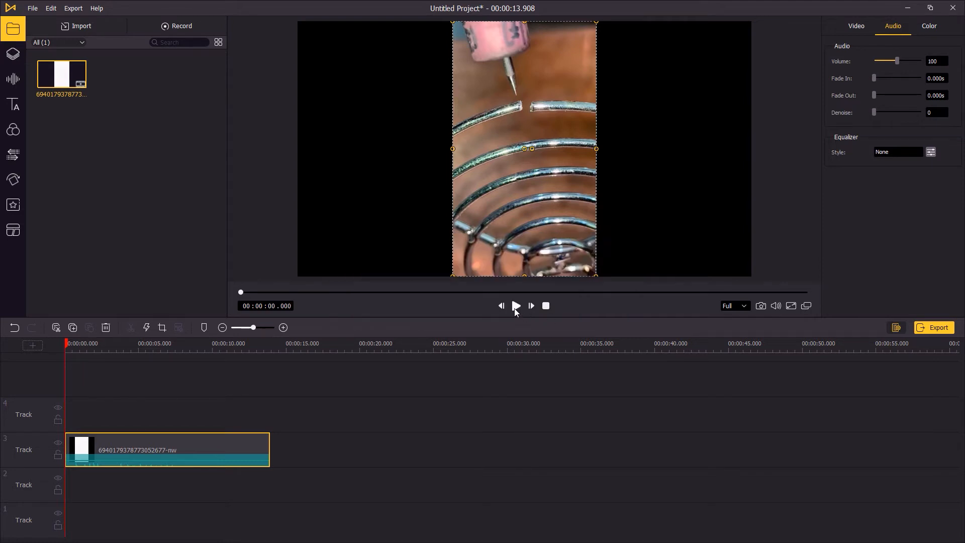
pyautogui.click(515, 305)
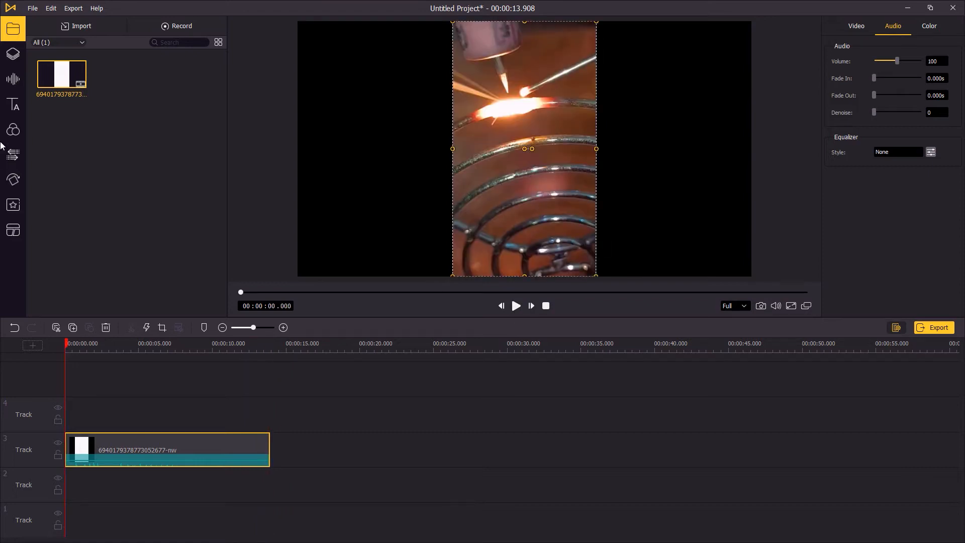
# Add the Default static 'Editor' title from the Text panel to the timeline
pyautogui.click(13, 104)
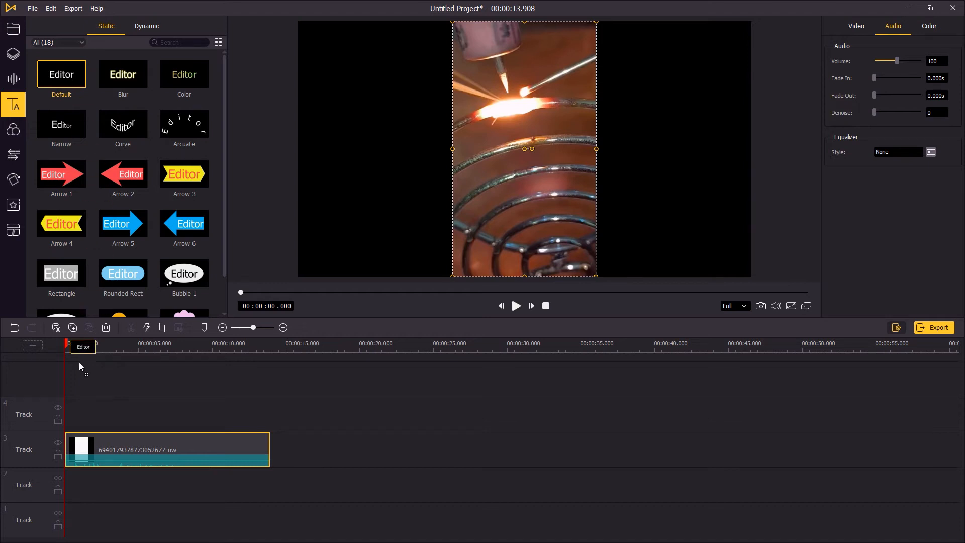
pyautogui.doubleClick(61, 74)
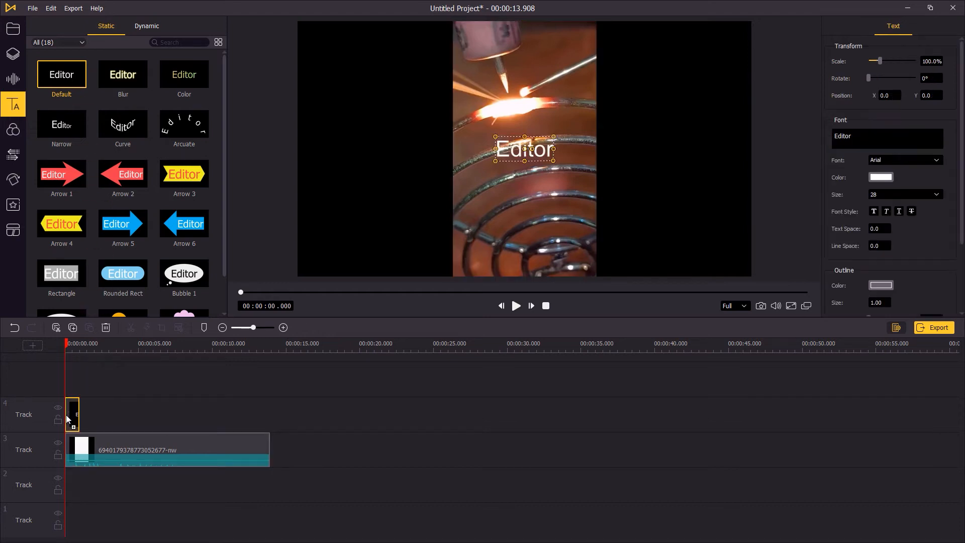
pyautogui.moveTo(74, 414)
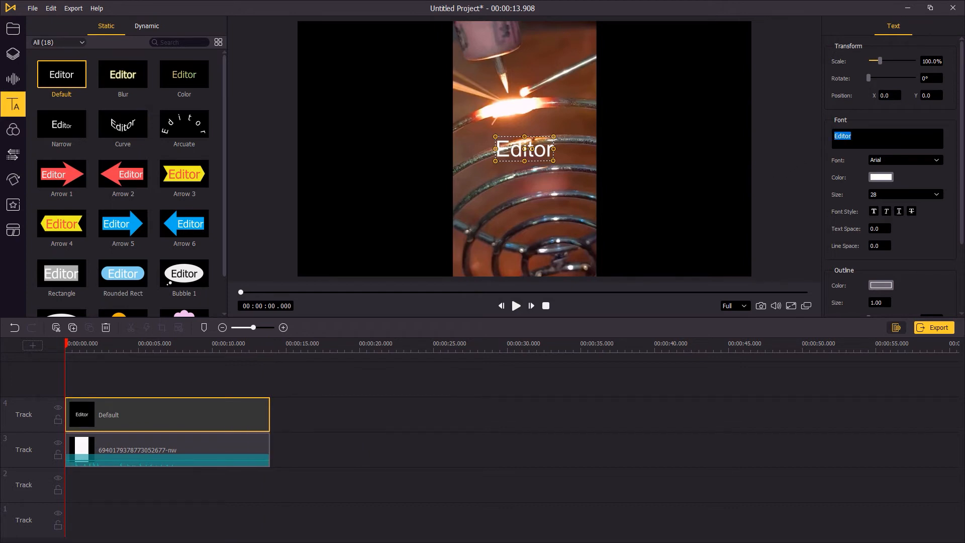
# Enter 'How to Connect Iron' as two-line title text and drag it toward the frame bottom
pyautogui.write('How to Connect Iron')
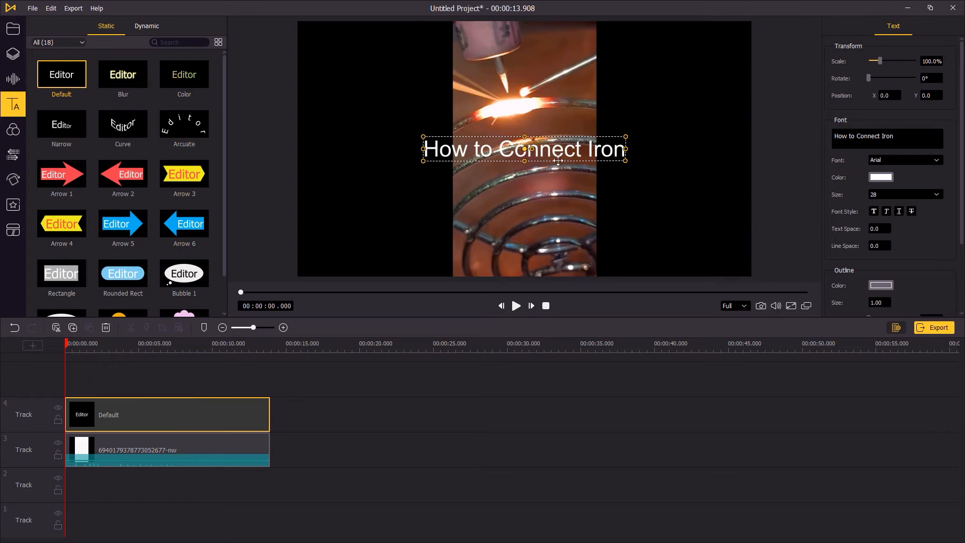
pyautogui.moveTo(524, 149); pyautogui.dragTo(524, 207)
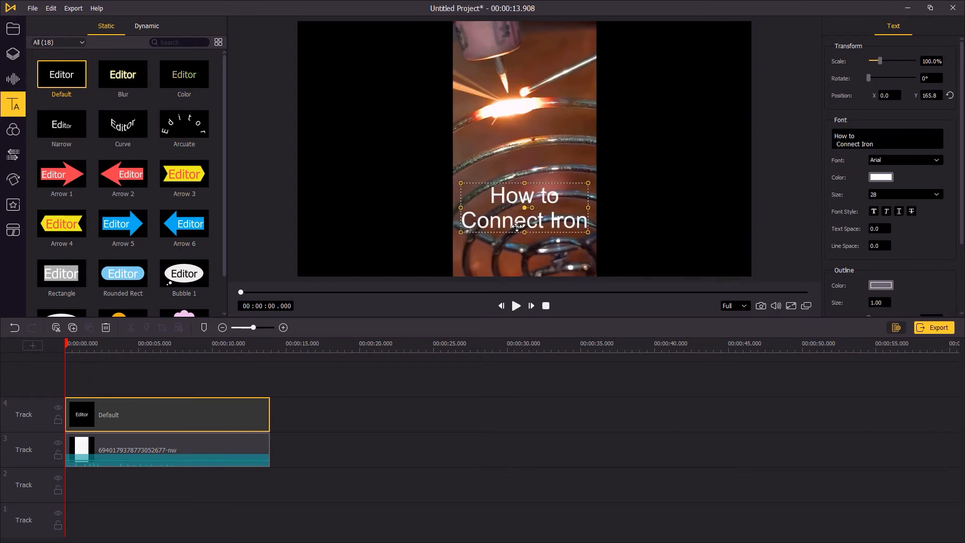
pyautogui.moveTo(517, 225); pyautogui.dragTo(524, 220)
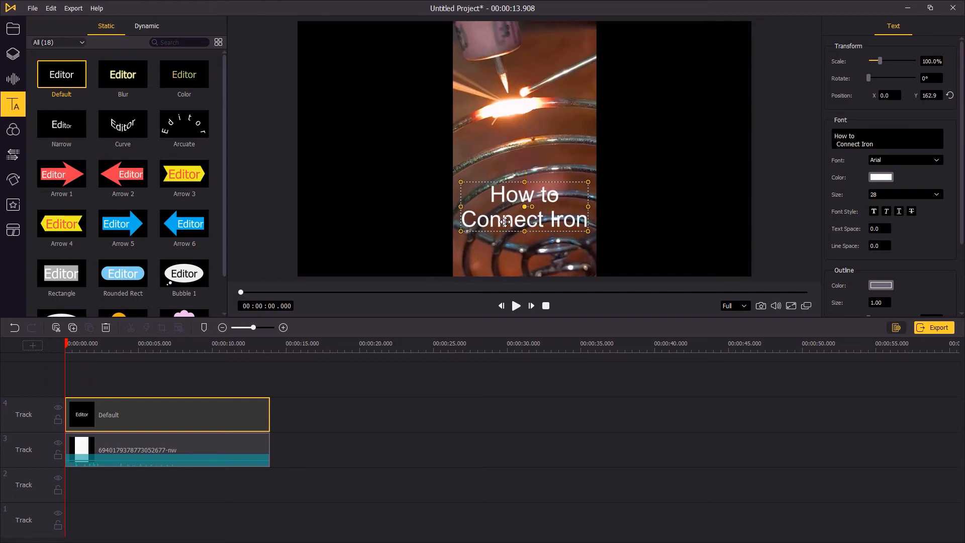
pyautogui.moveTo(525, 206); pyautogui.dragTo(525, 219)
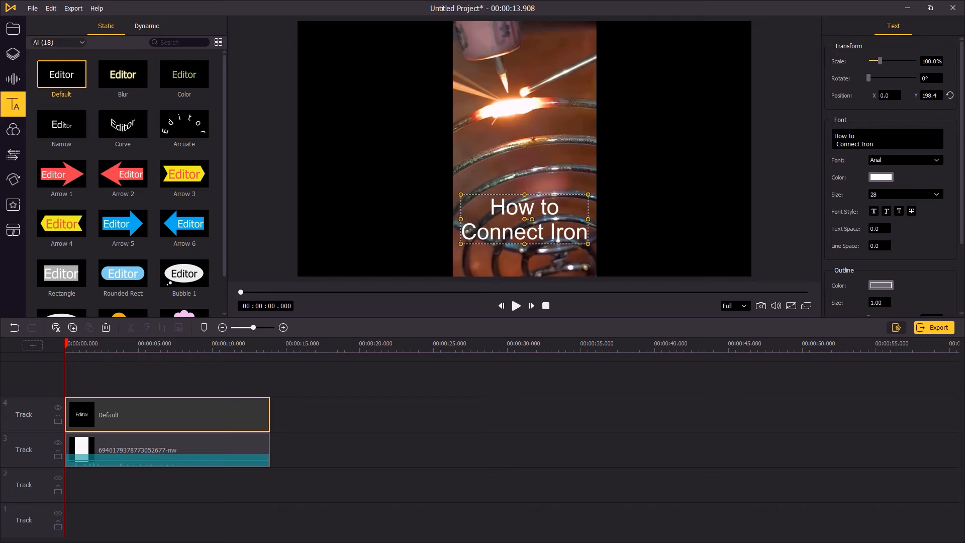
# Set the title's font colour to yellow (#ffff00), after briefly trying blue
pyautogui.click(880, 177)
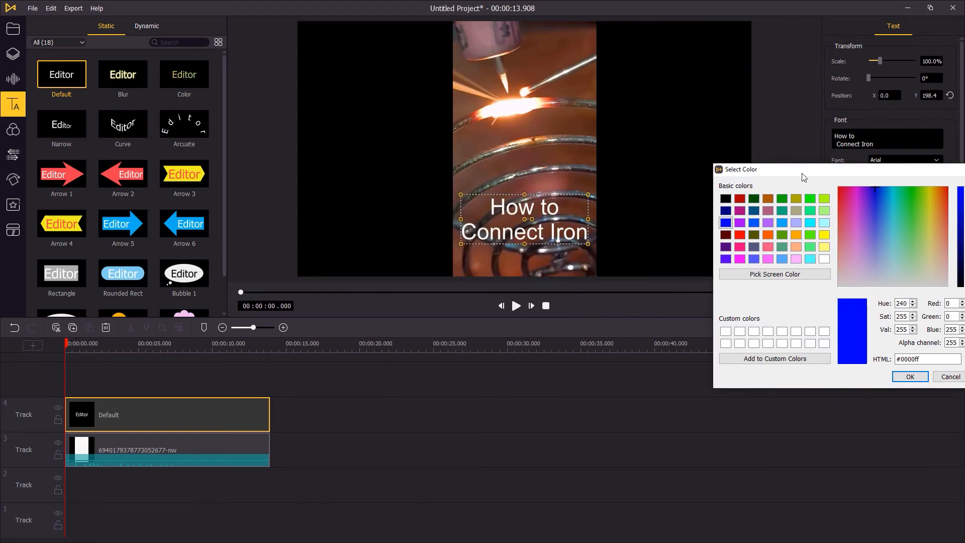
pyautogui.click(910, 376)
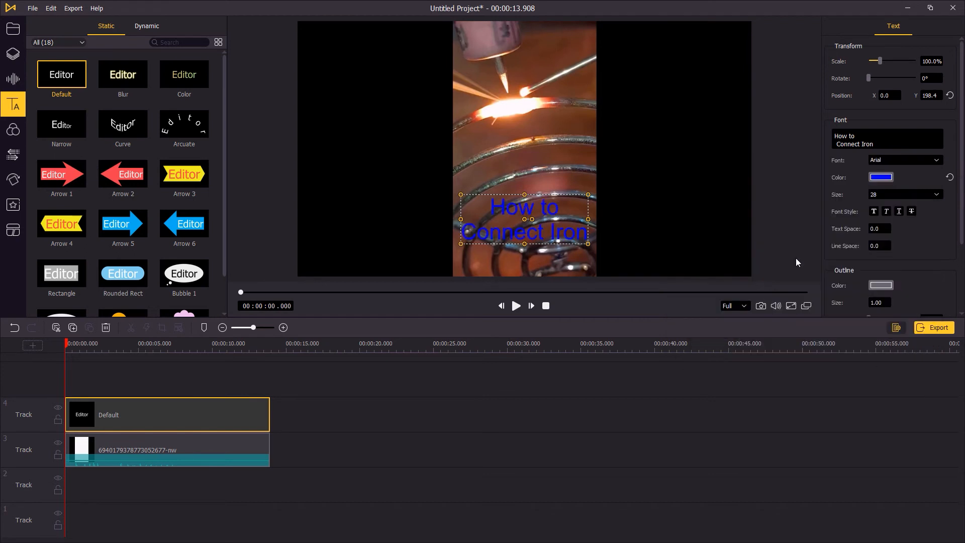
pyautogui.click(881, 177)
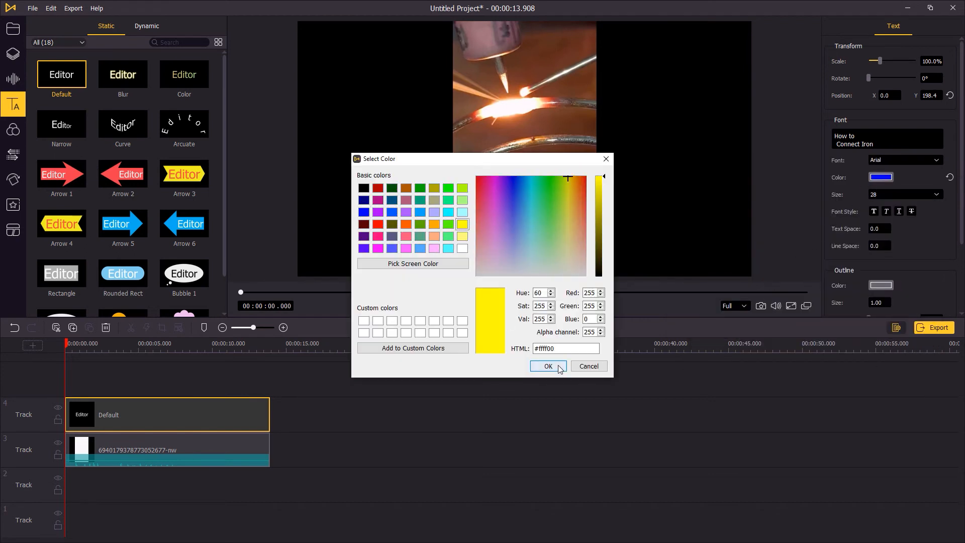
pyautogui.click(548, 367)
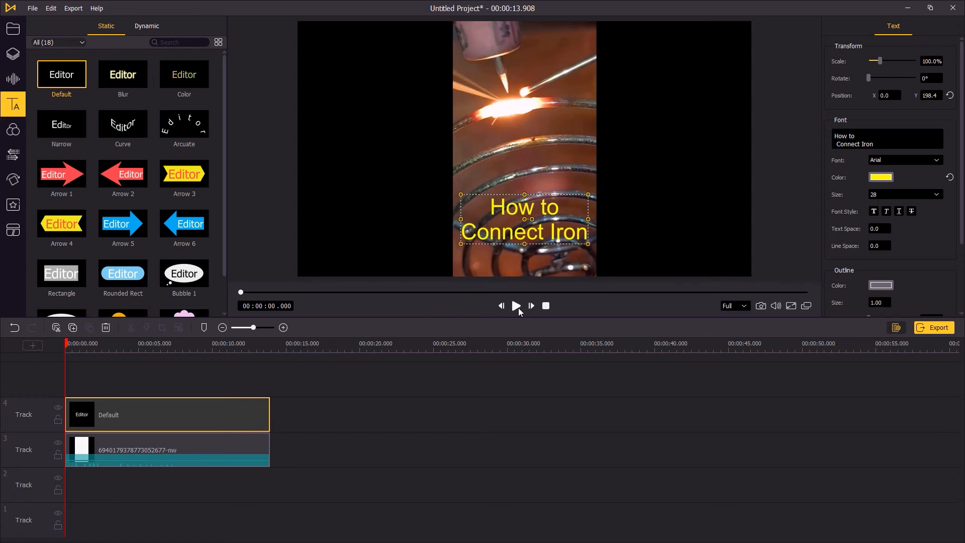
# Preview the yellow-titled video, then export it as an HD MP4
pyautogui.click(515, 306)
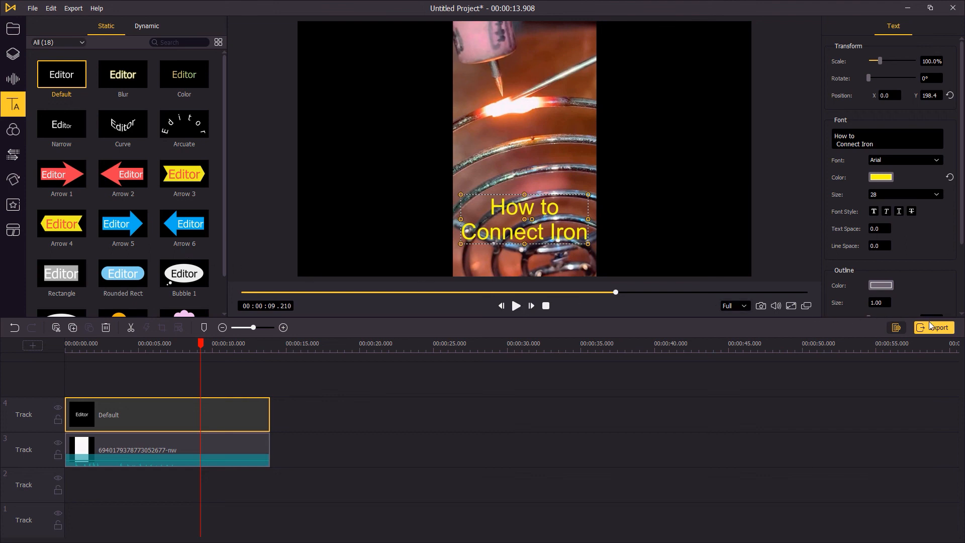
pyautogui.click(934, 327)
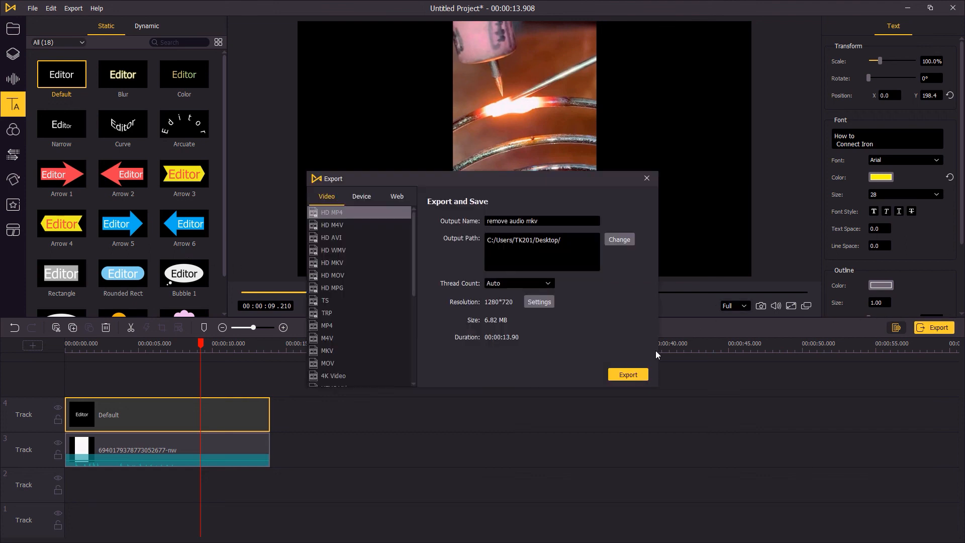
pyautogui.click(627, 374)
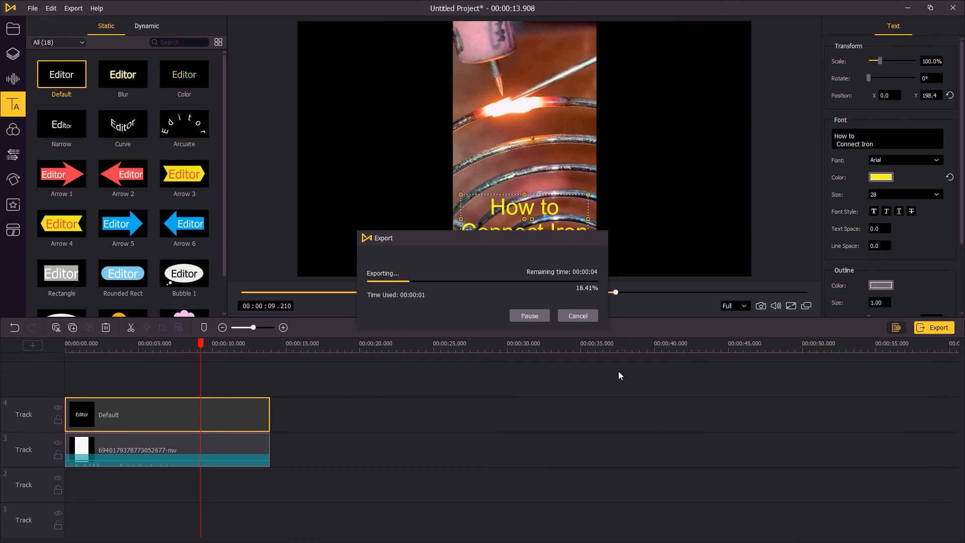